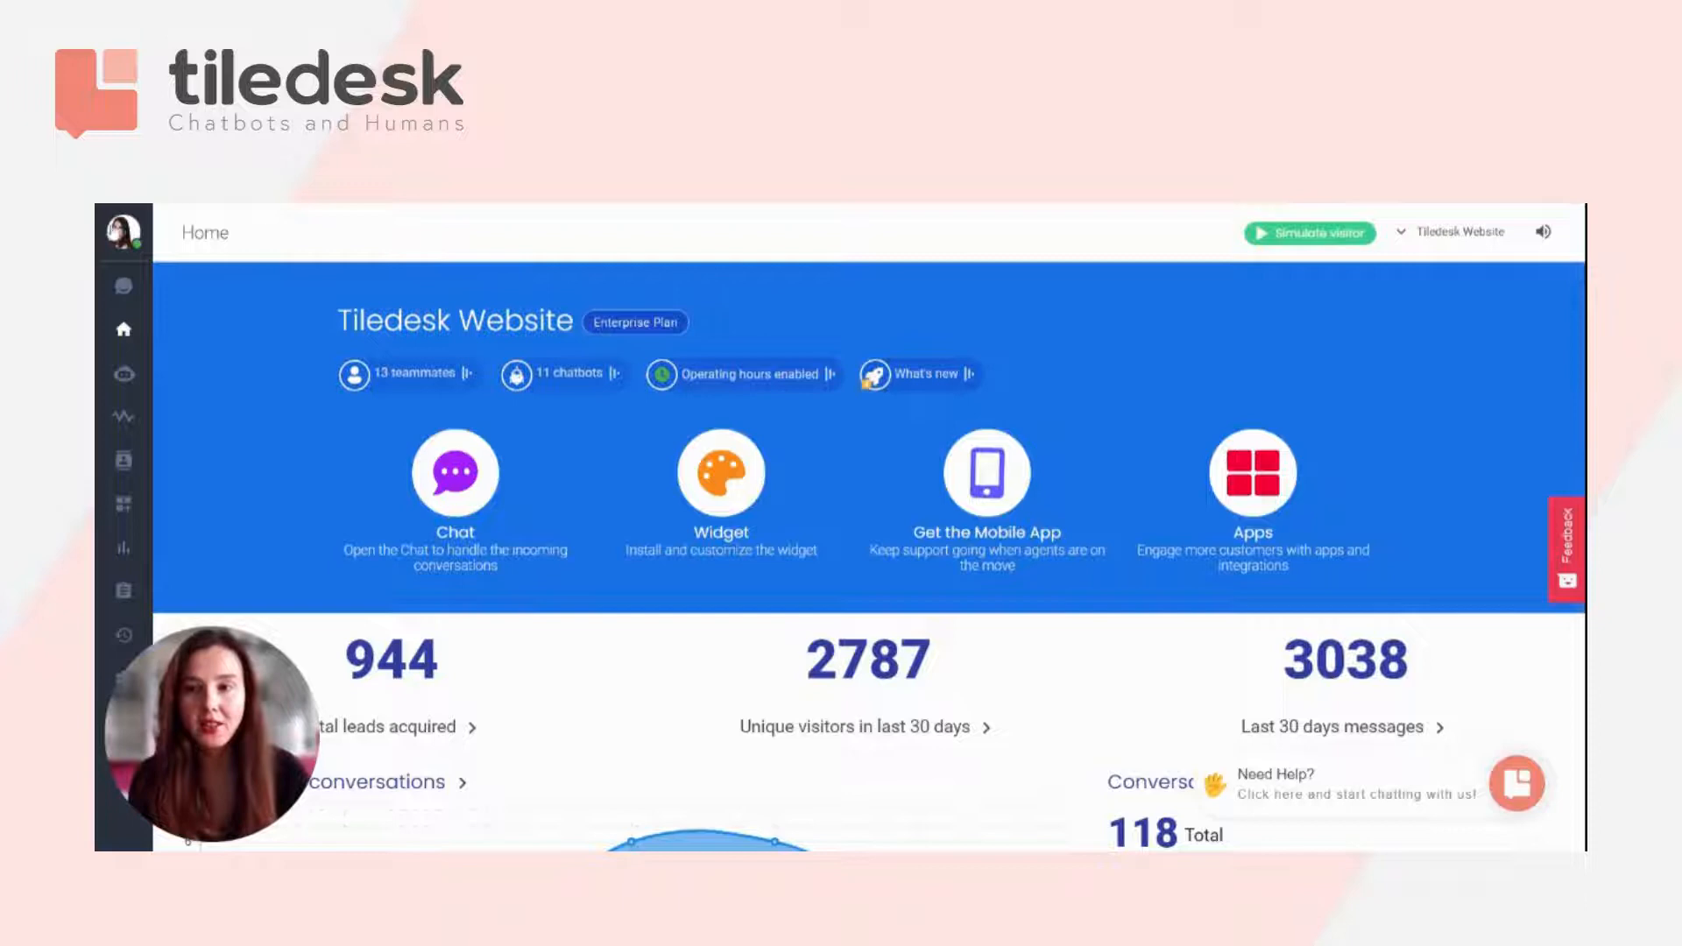
Go to the user profile page showing English as the dashboard language
left_click(121, 231)
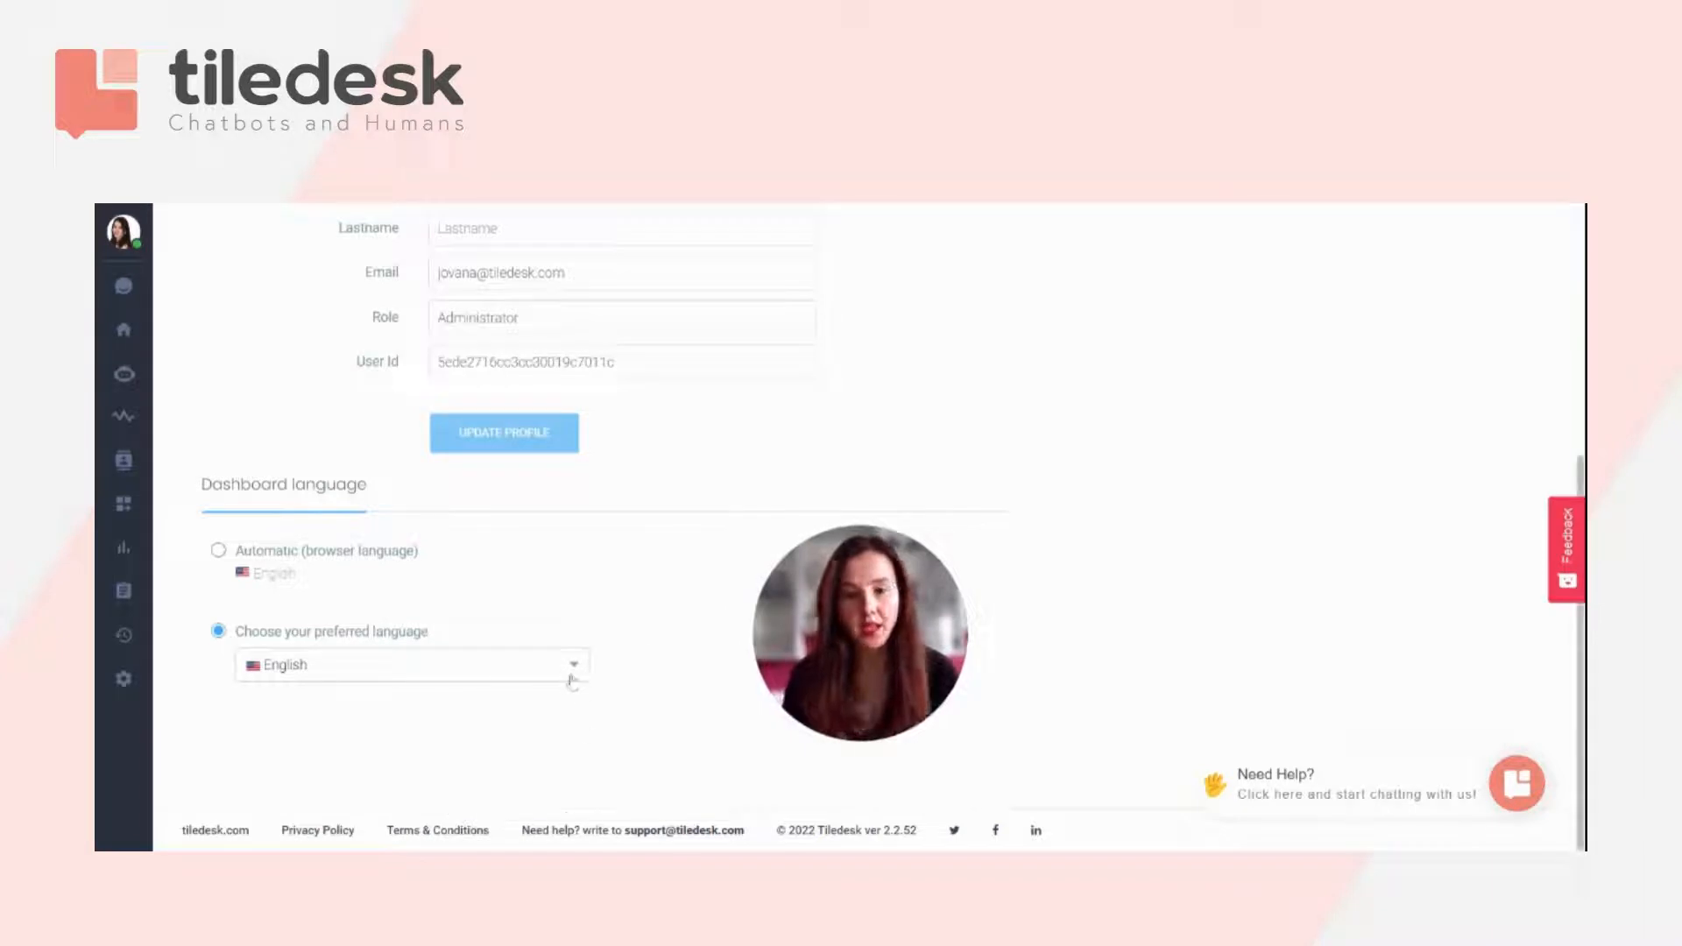
Set the dashboard language to Serbian and refresh so the profile shows in Serbian Cyrillic
left_click(410, 666)
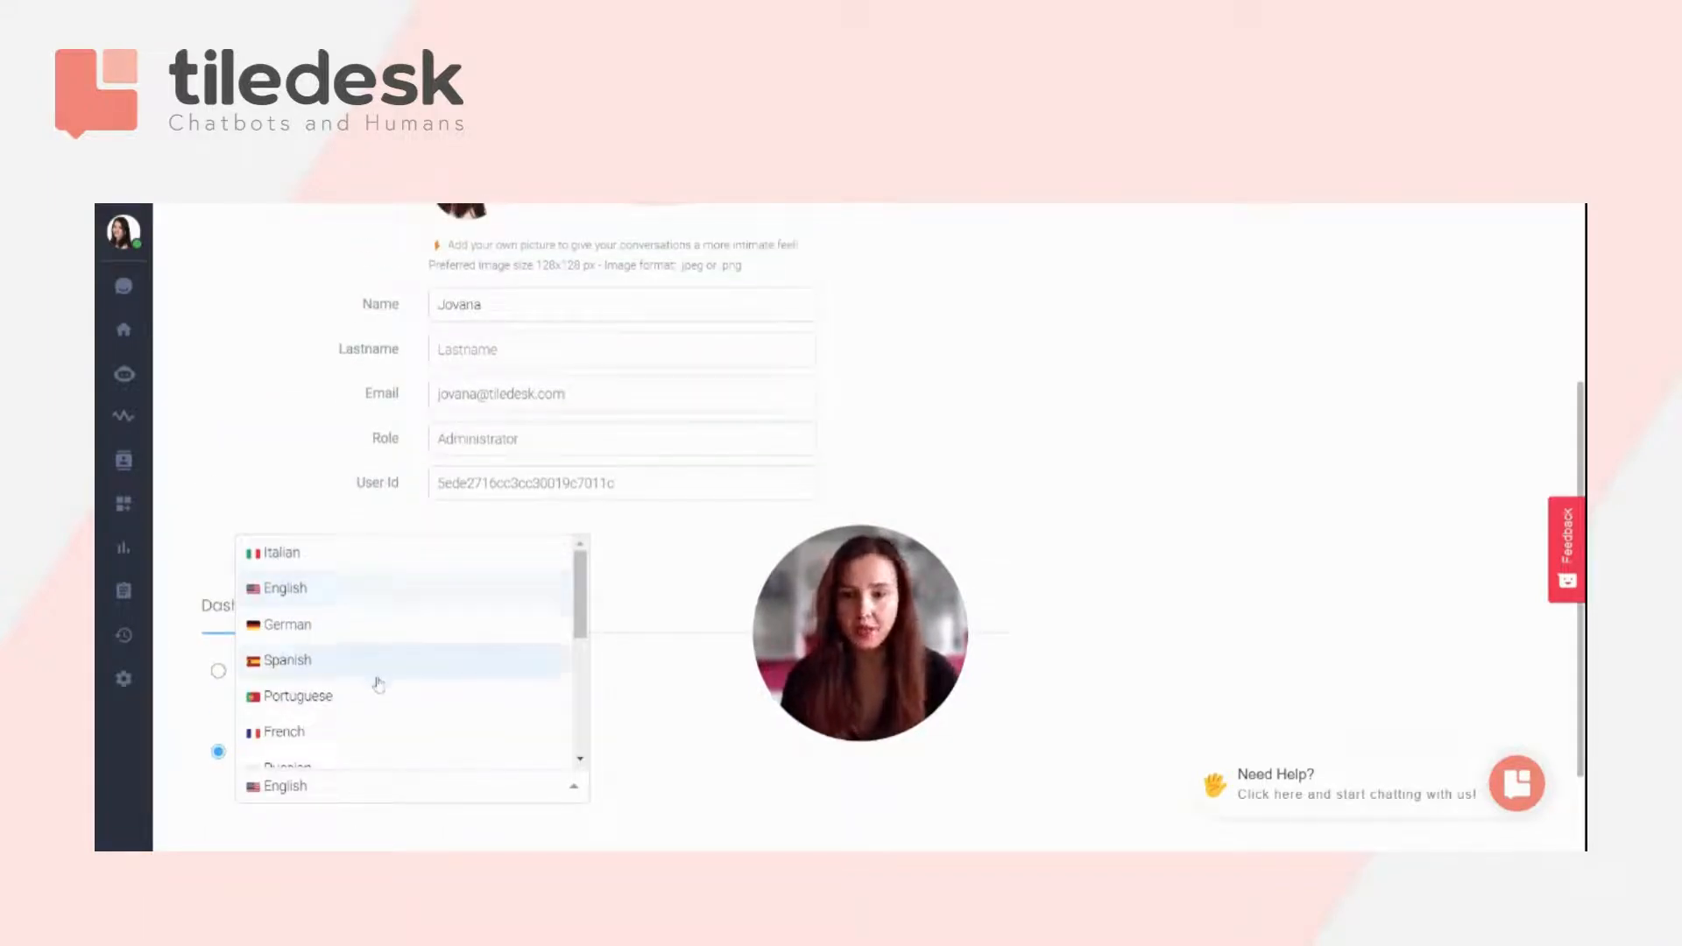
scroll("down", 3)
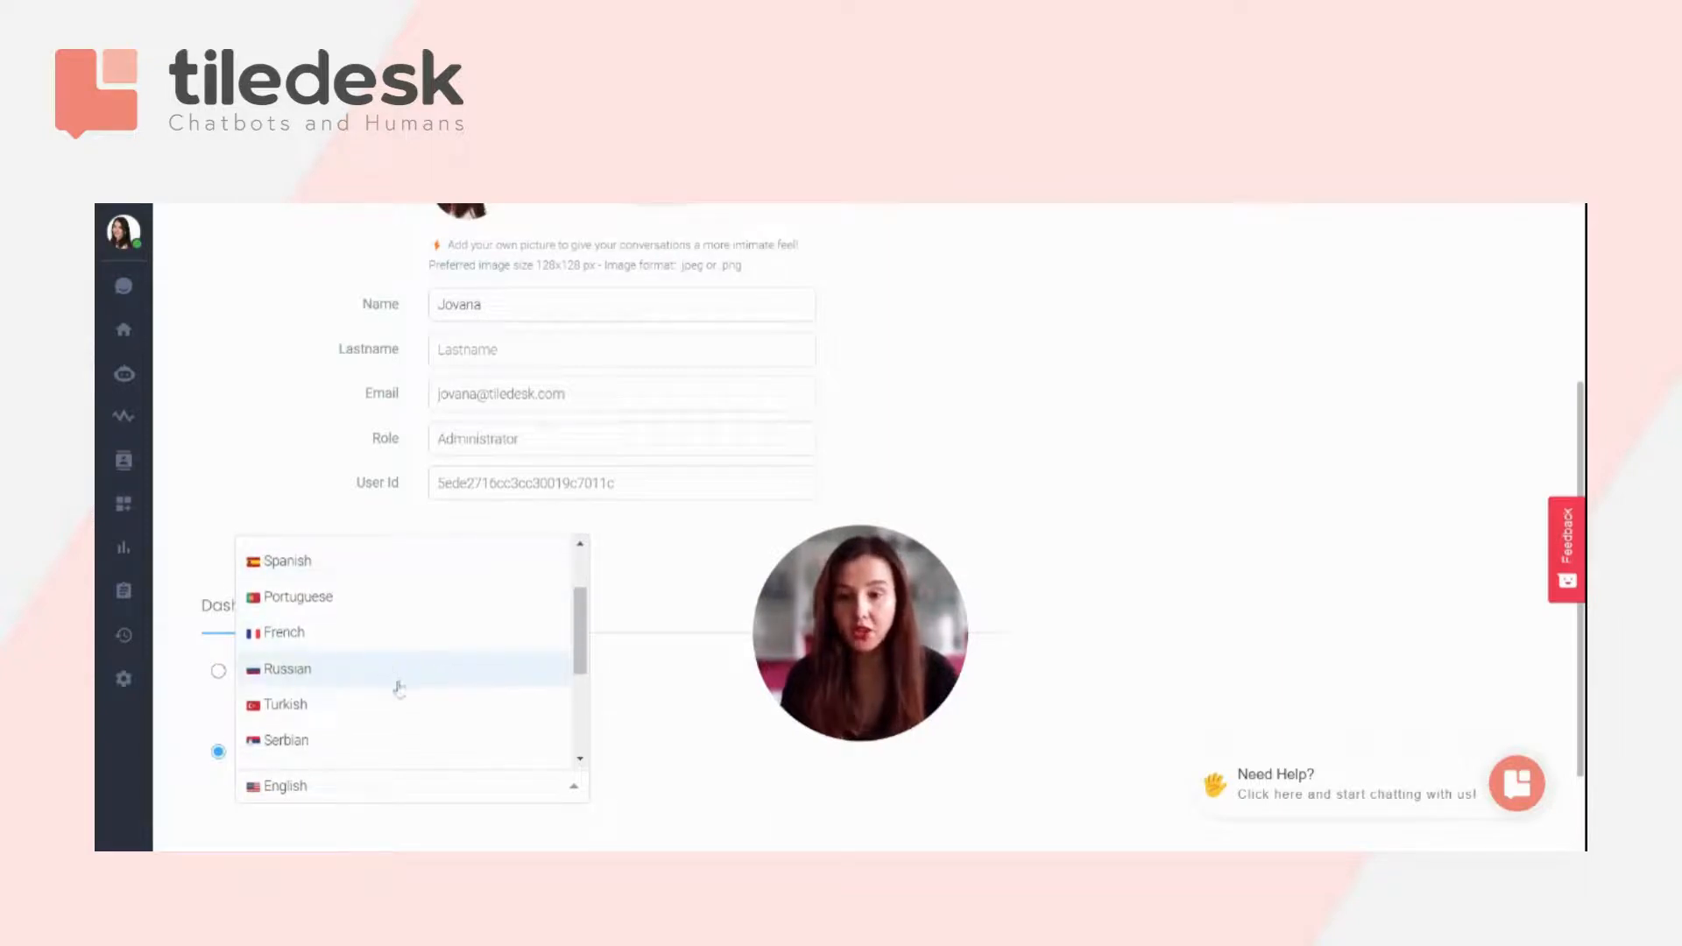
scroll("down", 3)
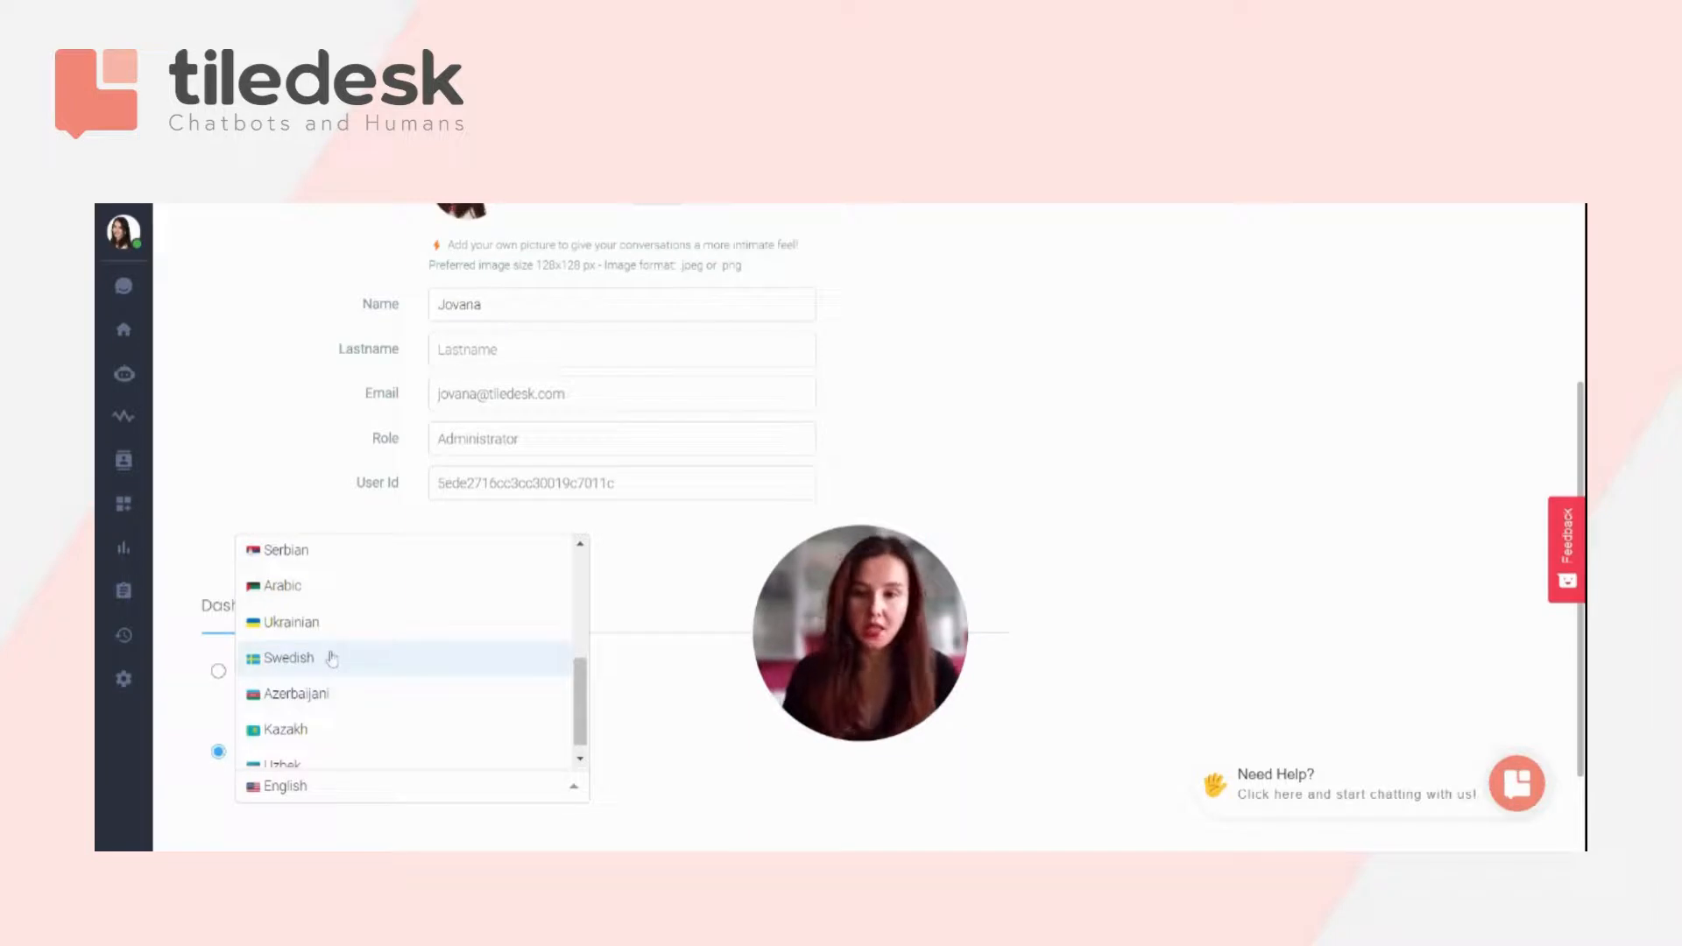
scroll("down", 3)
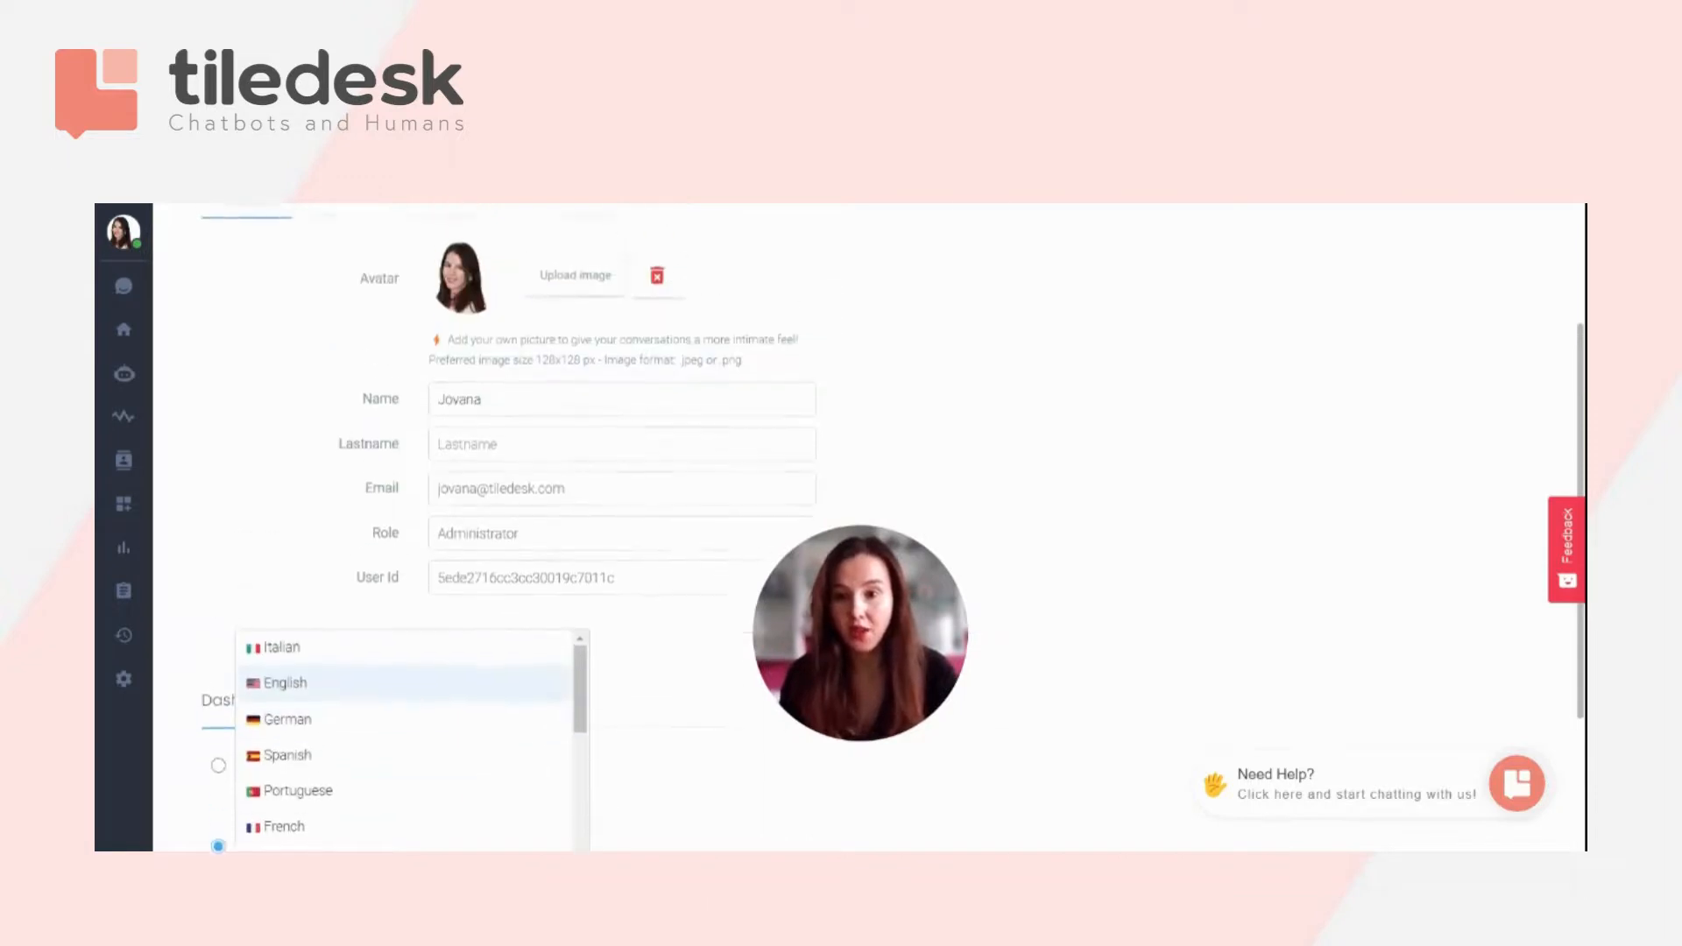
scroll("down", 3)
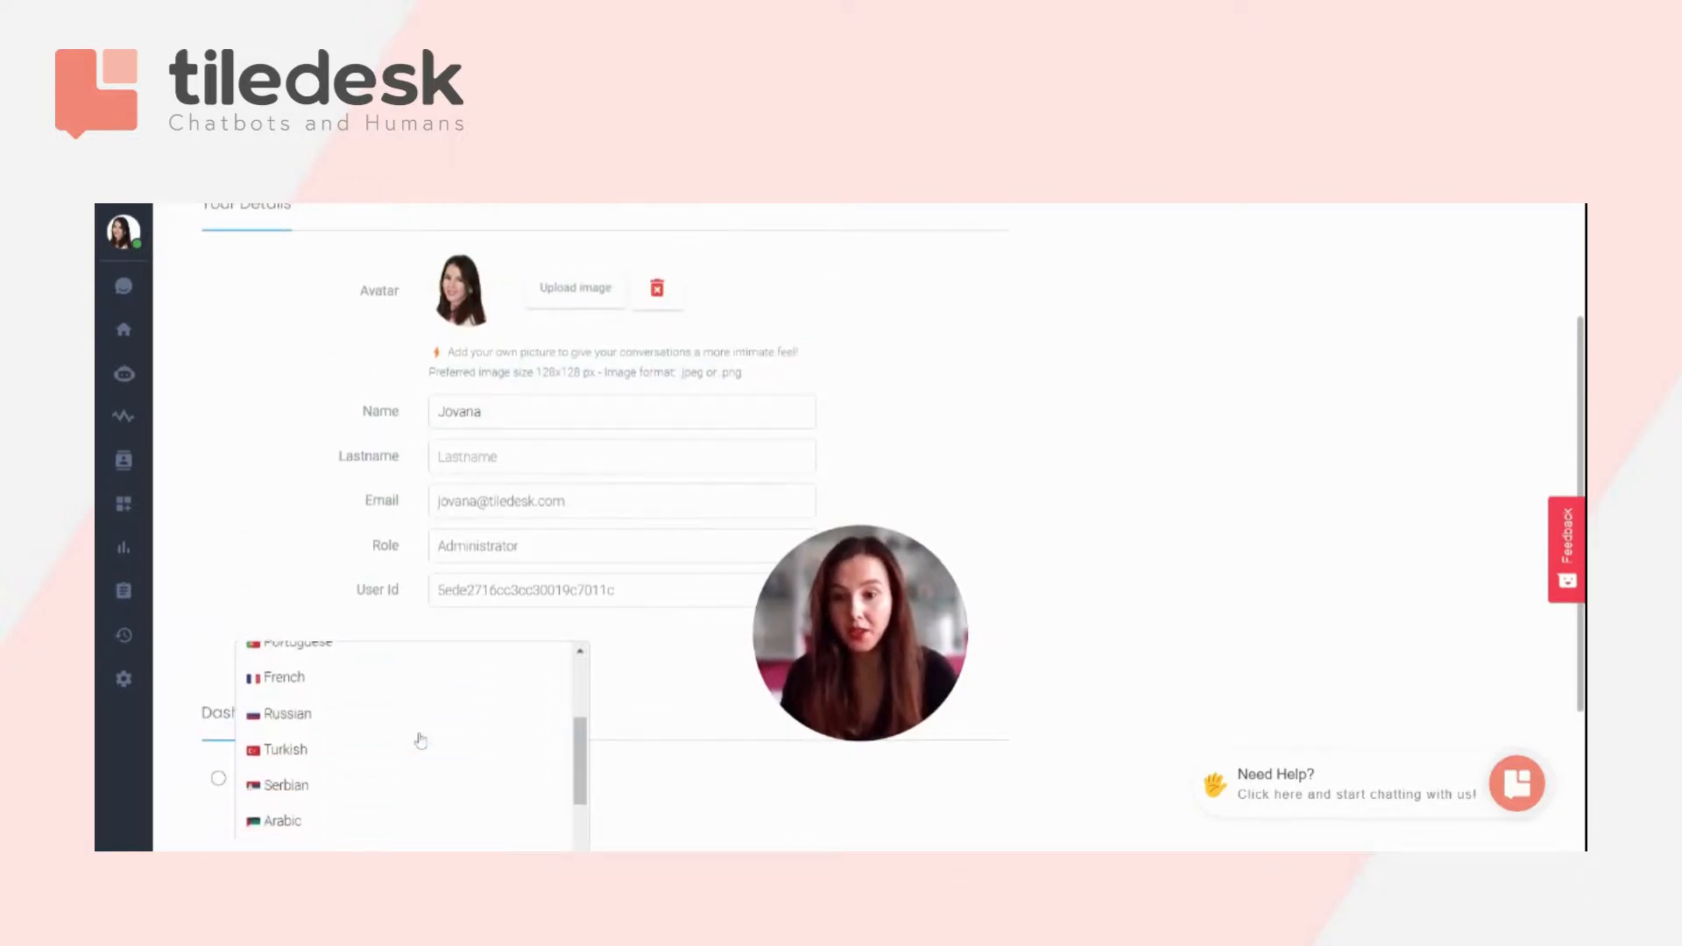
scroll("down", 3)
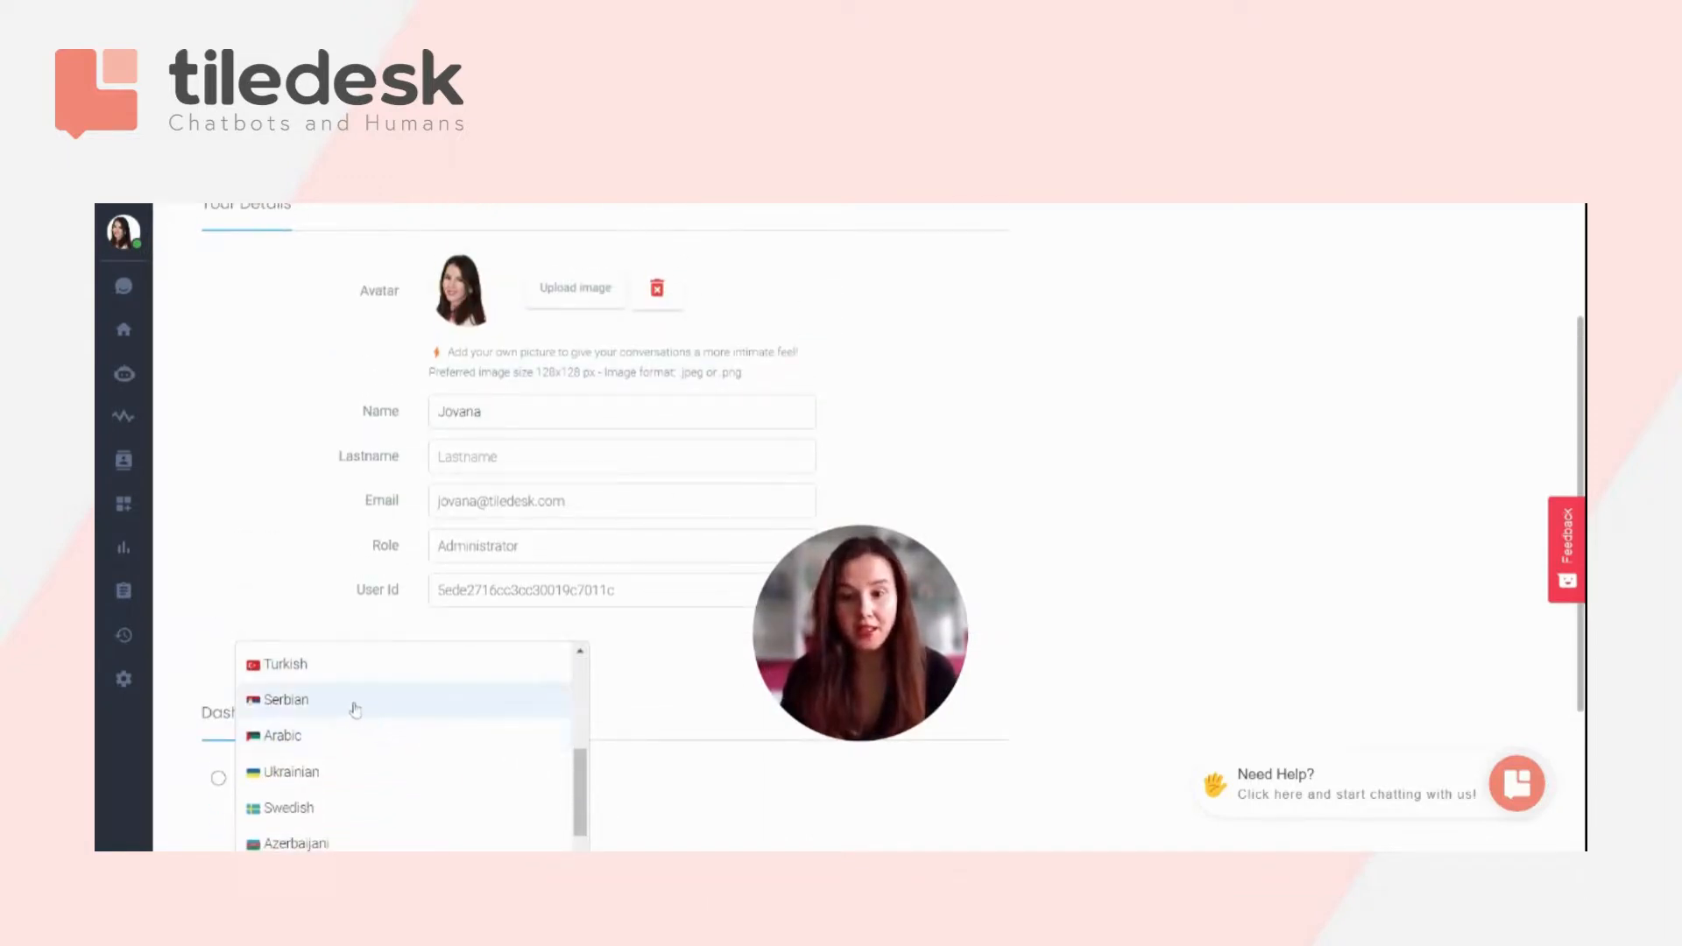
left_click(286, 699)
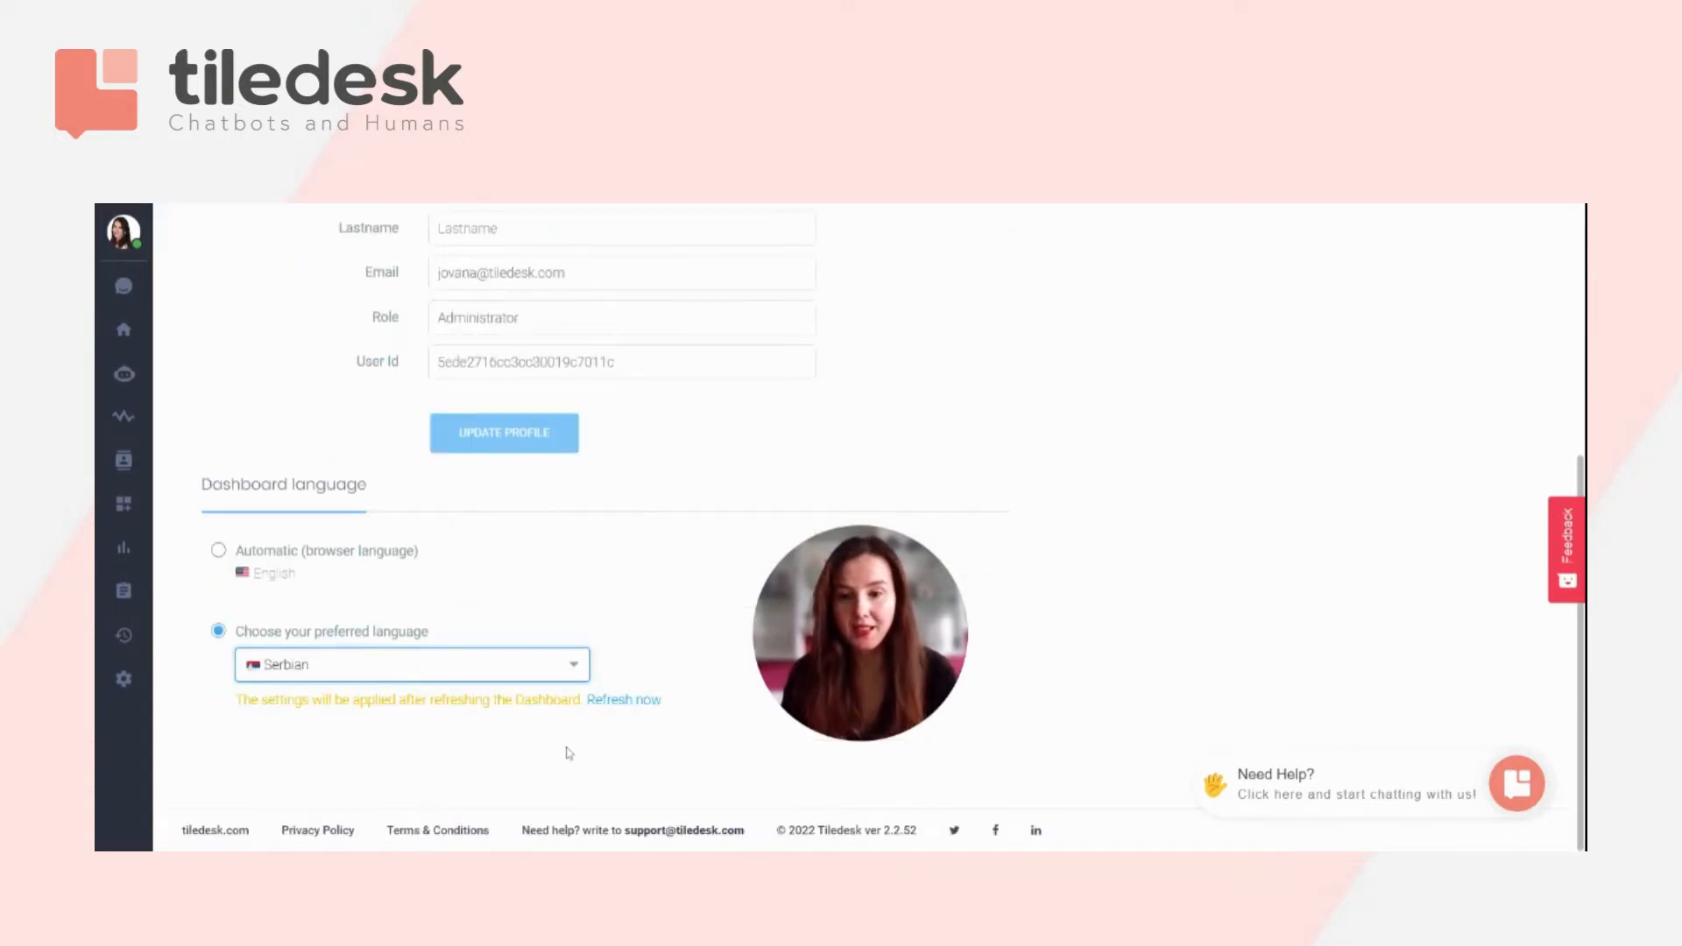
left_click(626, 698)
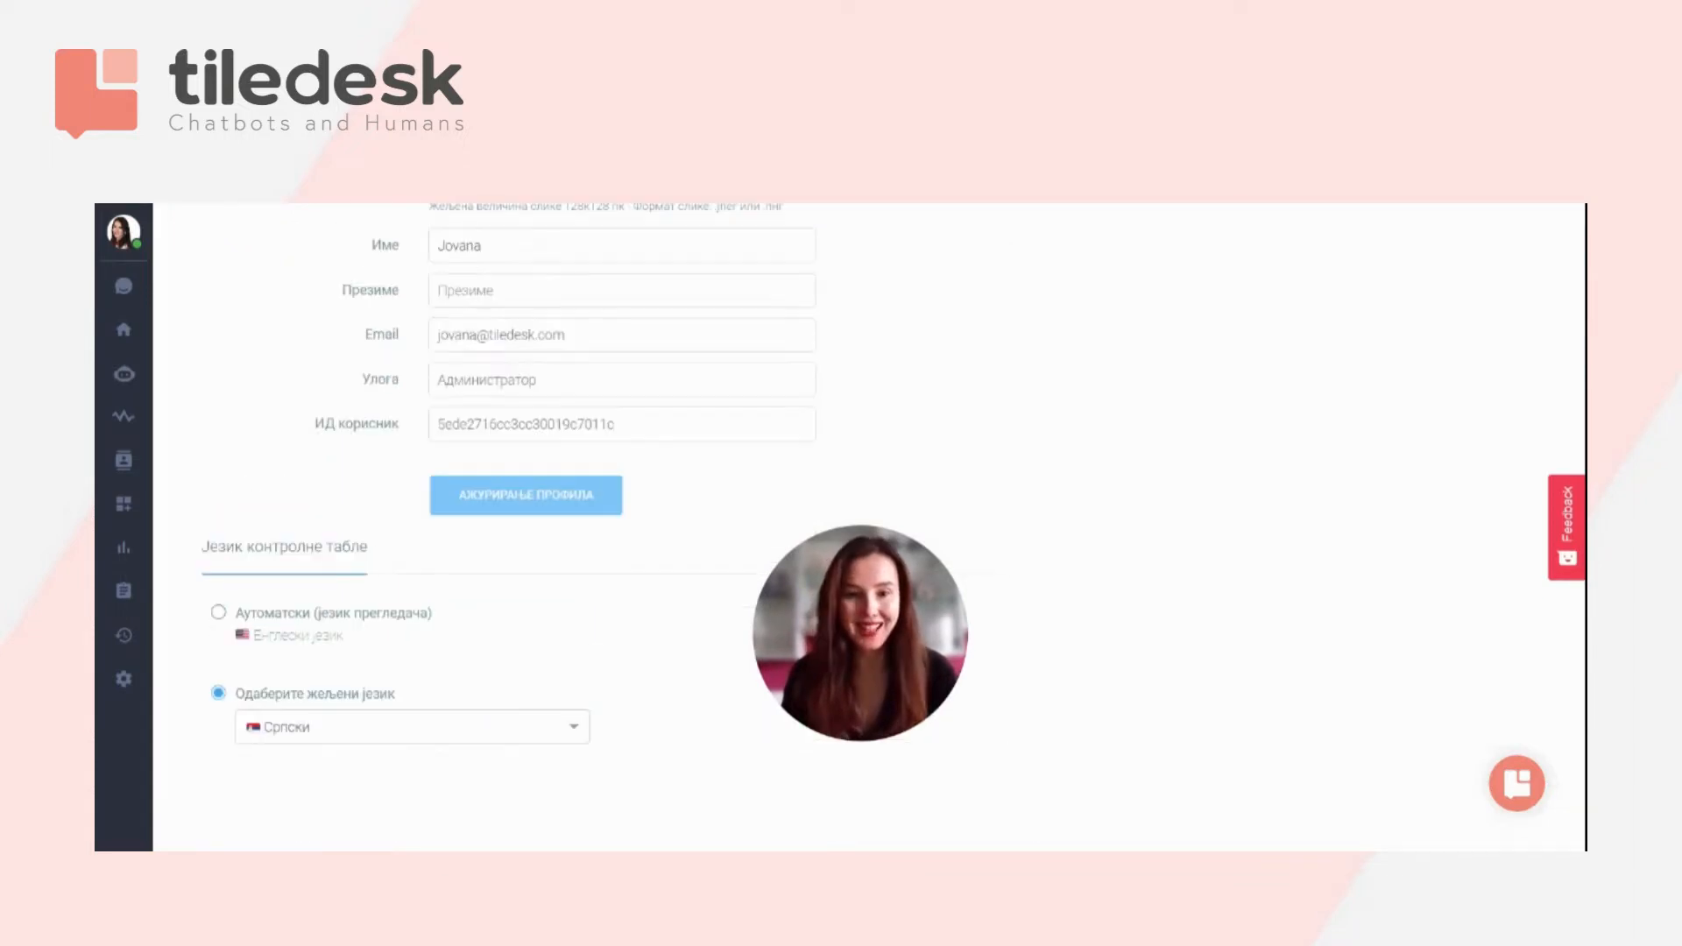